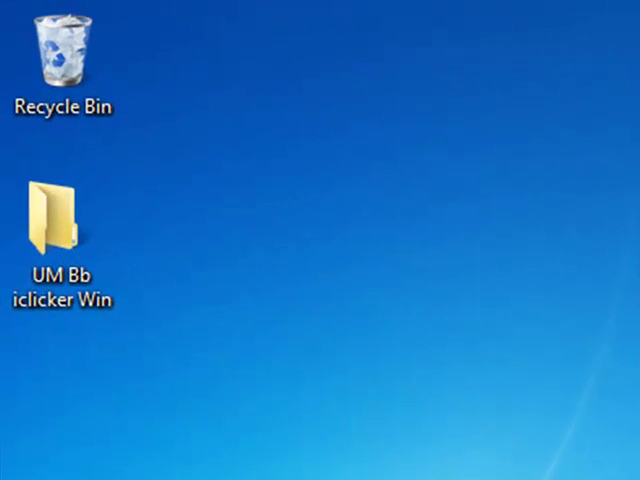
- Open the UM Bb iclicker Win folder from the desktop in Windows Explorer
click(56, 224)
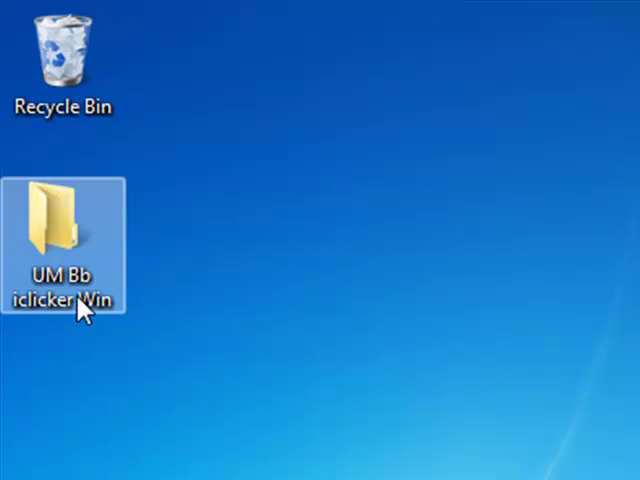
mouse_move(62, 240)
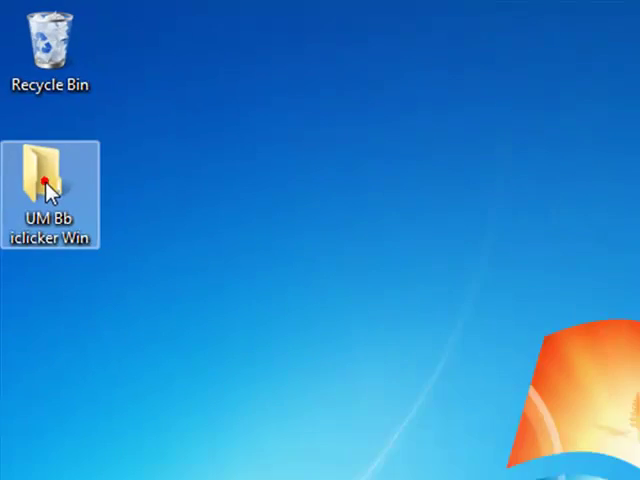
double_click(44, 170)
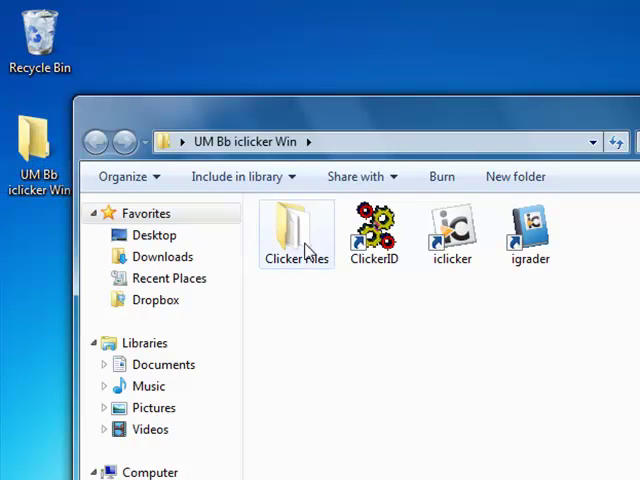
mouse_move(452, 230)
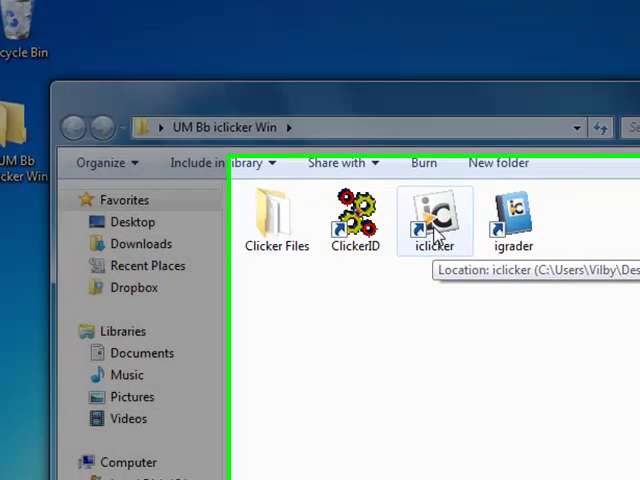
- Launch i>clicker, disabling 'Always ask before opening this file', to reach the MAT-101-A course list
double_click(434, 218)
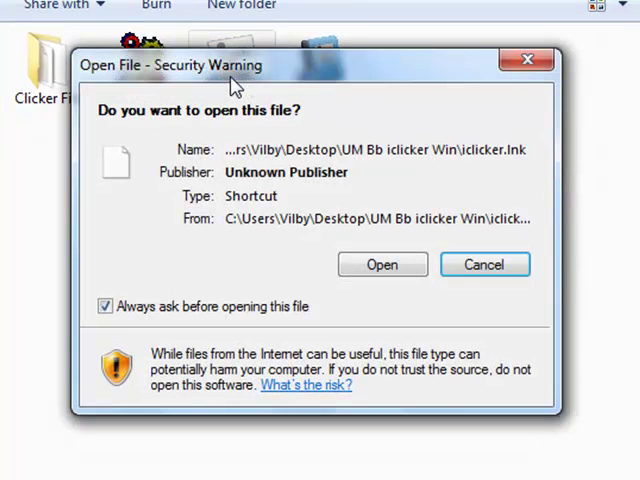
click(104, 306)
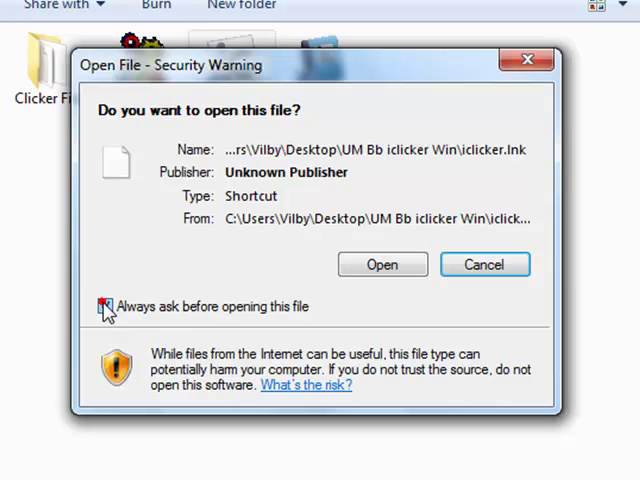
click(106, 306)
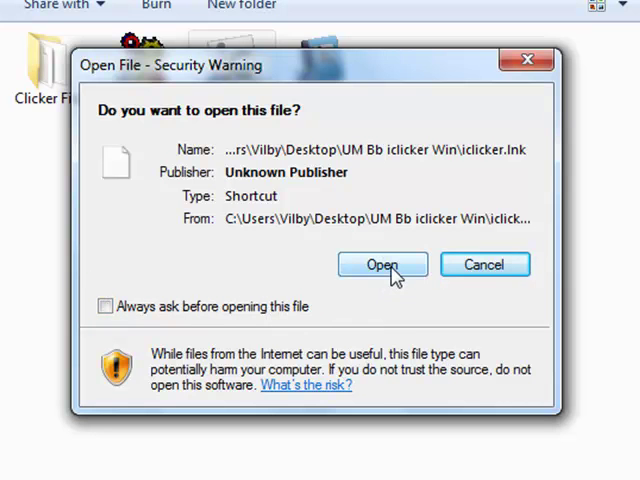
click(384, 264)
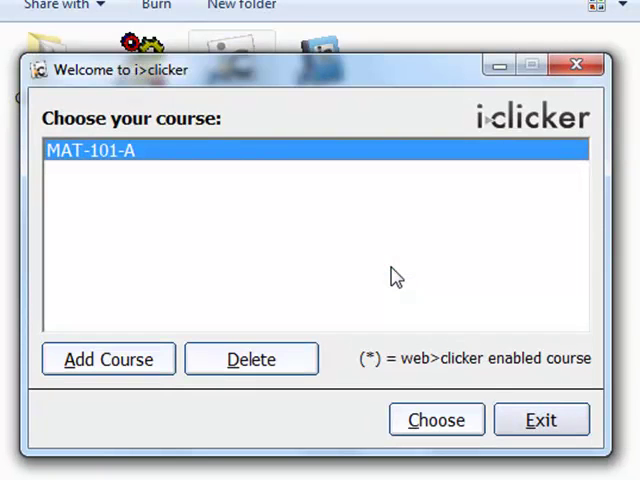
mouse_move(136, 178)
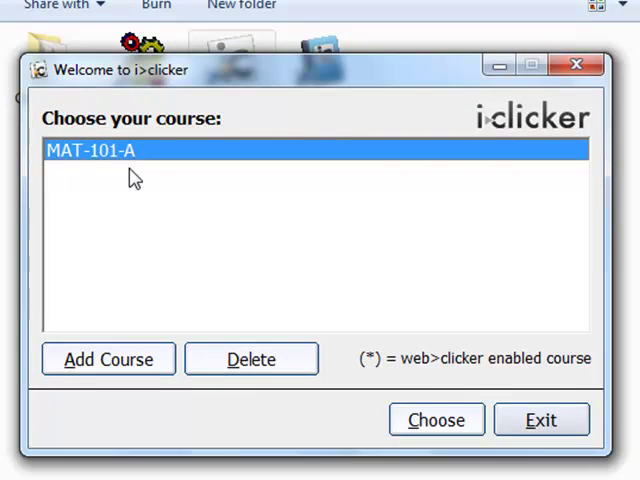
mouse_move(120, 178)
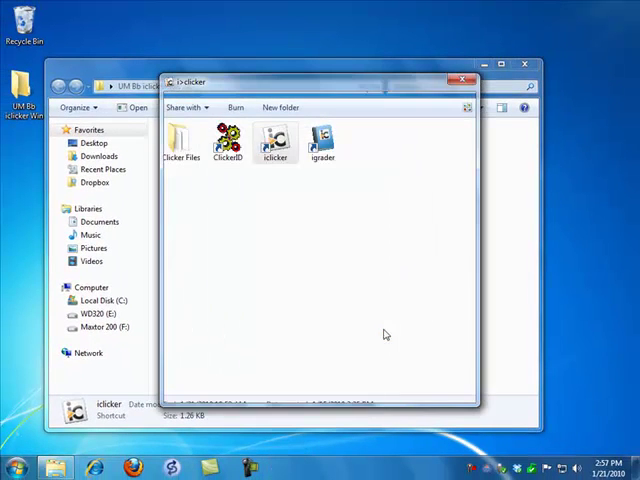
- Start a new MAT-101-A class session so the START/DISPLAY polling toolbar appears
double_click(276, 140)
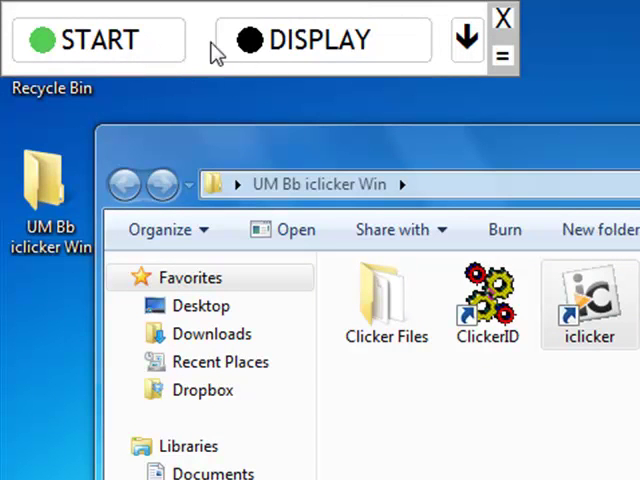
mouse_move(304, 56)
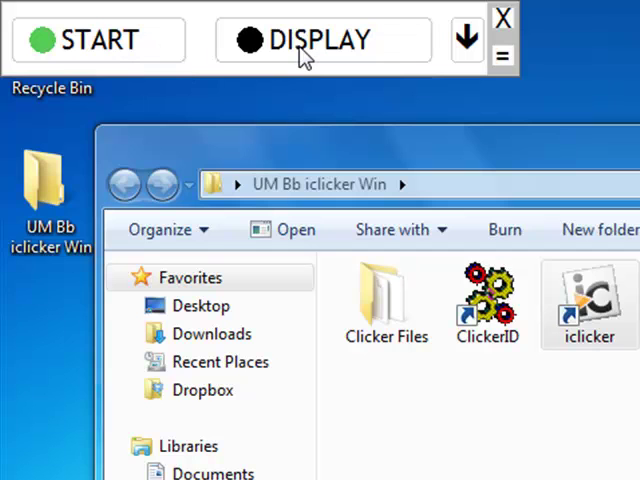
mouse_move(150, 50)
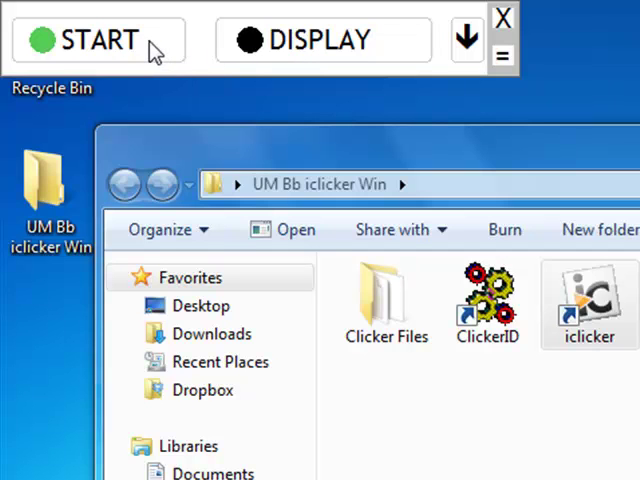
mouse_move(144, 50)
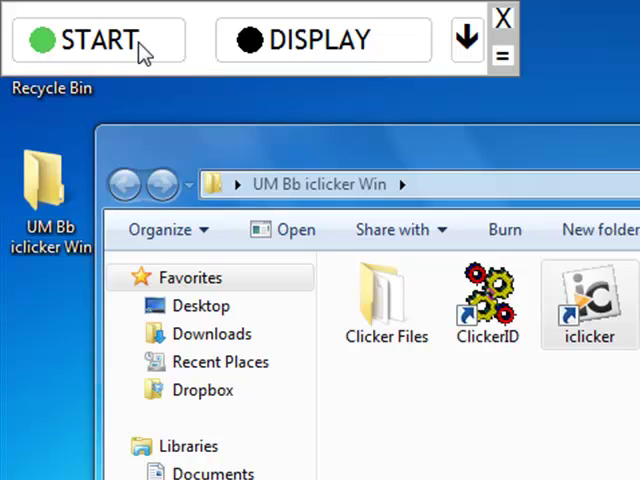
- Run a poll collecting 4 student responses, then stop it to close voting
click(96, 40)
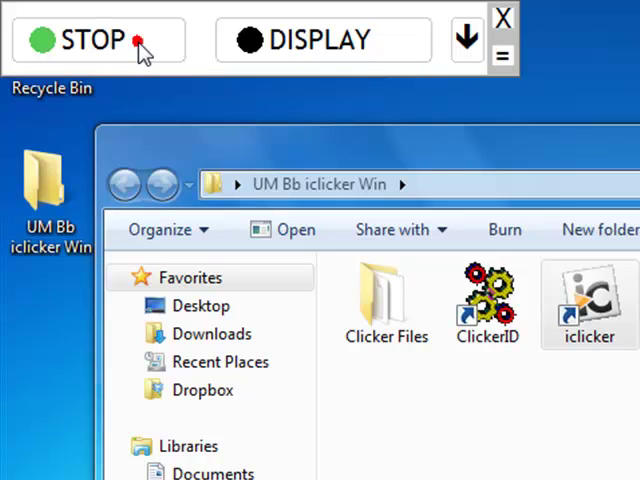
click(96, 40)
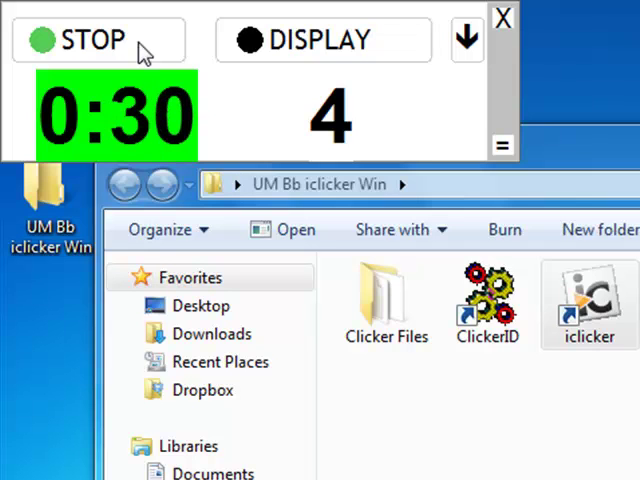
click(96, 40)
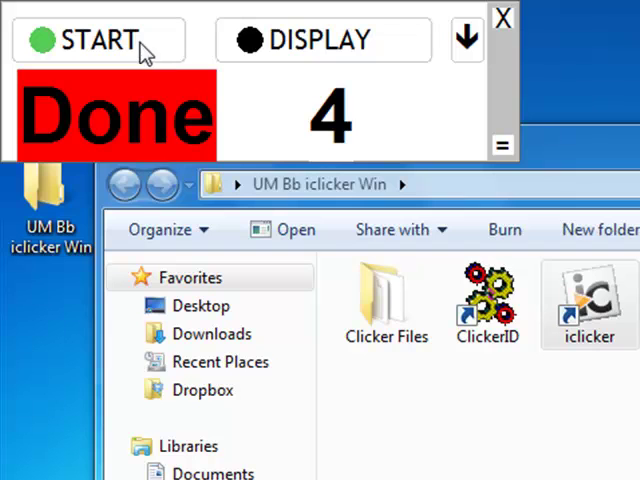
mouse_move(150, 56)
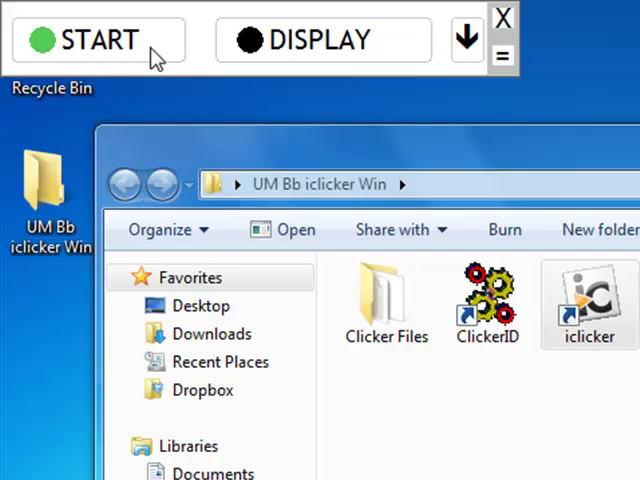
mouse_move(330, 56)
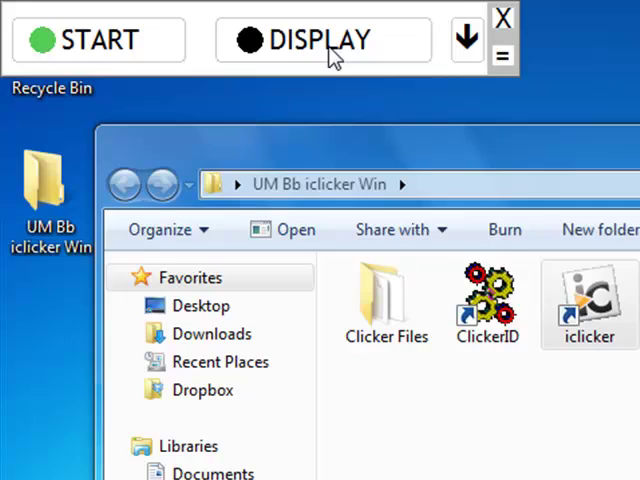
- Display the Question 1 results bar graph, with answer C leading at 50 percent
click(324, 40)
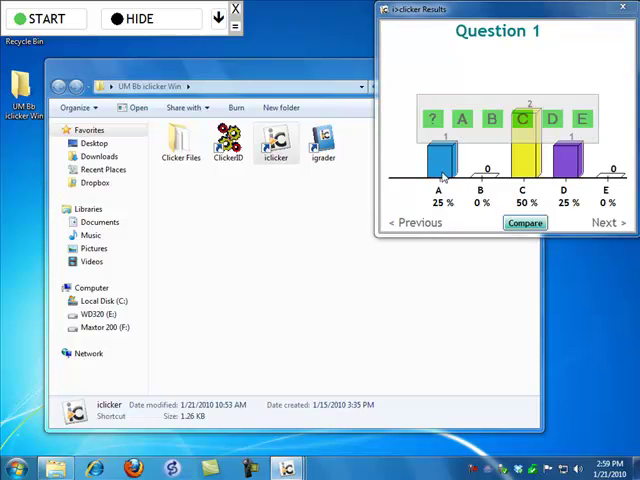
mouse_move(444, 222)
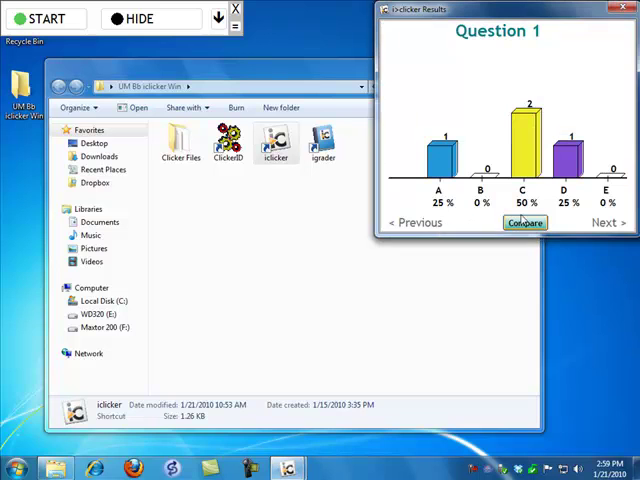
mouse_move(570, 224)
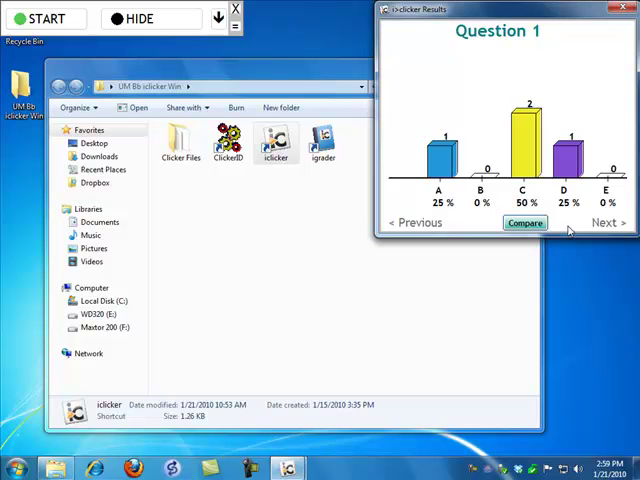
mouse_move(570, 228)
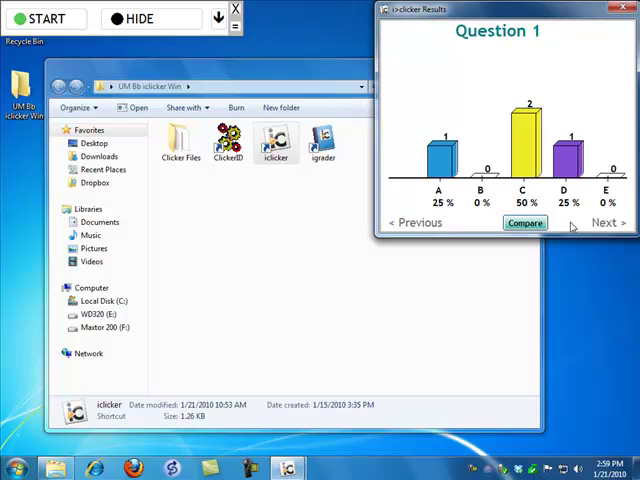
mouse_move(570, 224)
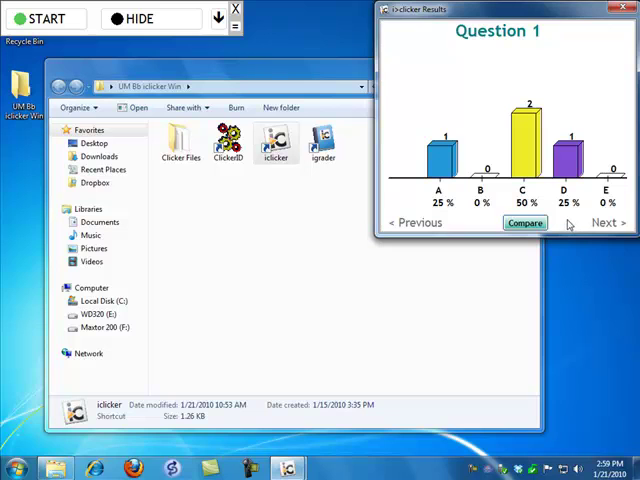
mouse_move(568, 224)
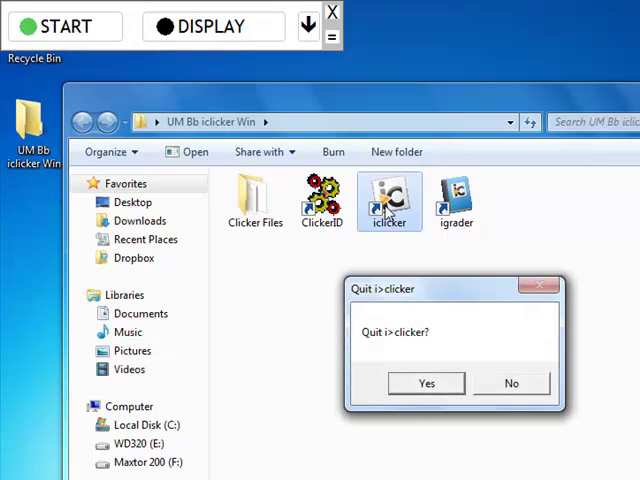
- Quit i>clicker, relaunch it for MAT-101-A, and resume the last session
click(424, 384)
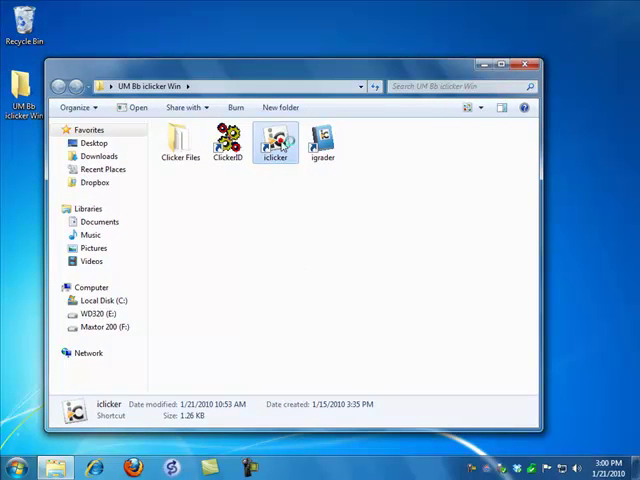
double_click(274, 140)
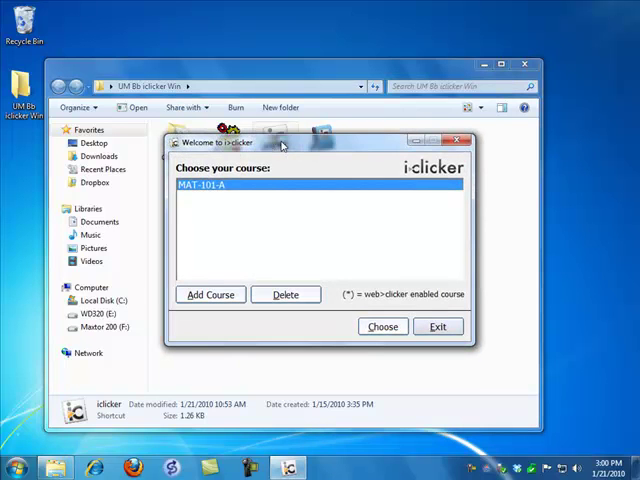
click(438, 326)
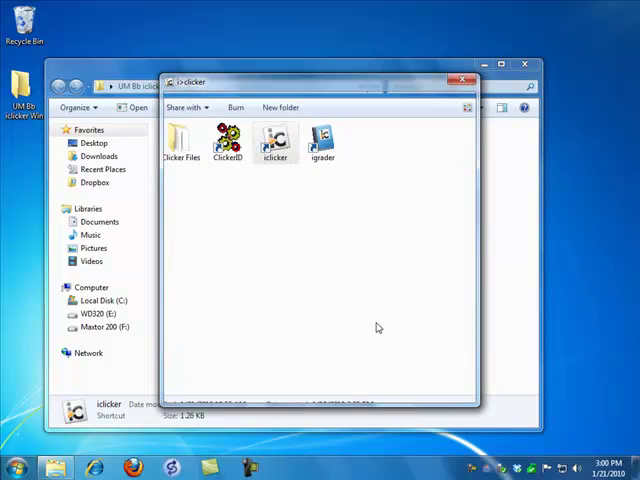
double_click(276, 140)
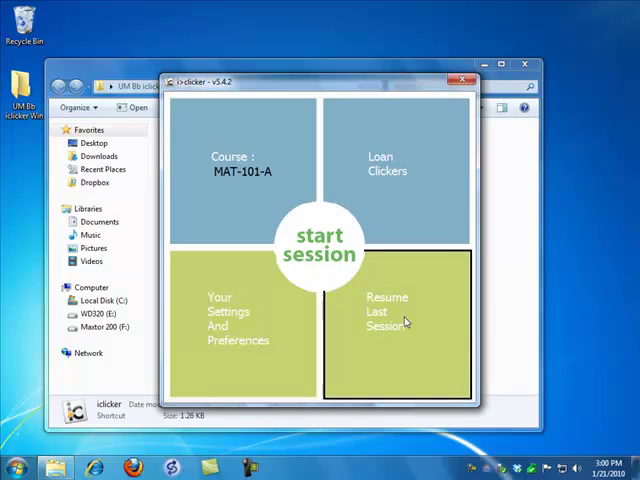